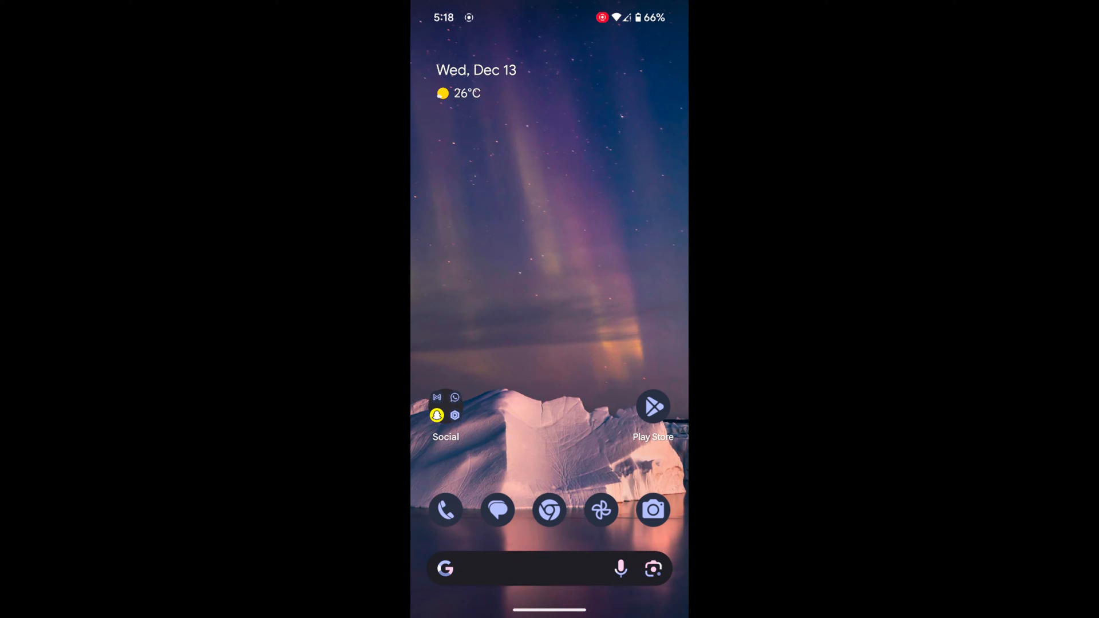
Step: Bring up the home screen customization menu with wallpaper, Widgets and Home settings choices
click(548, 280)
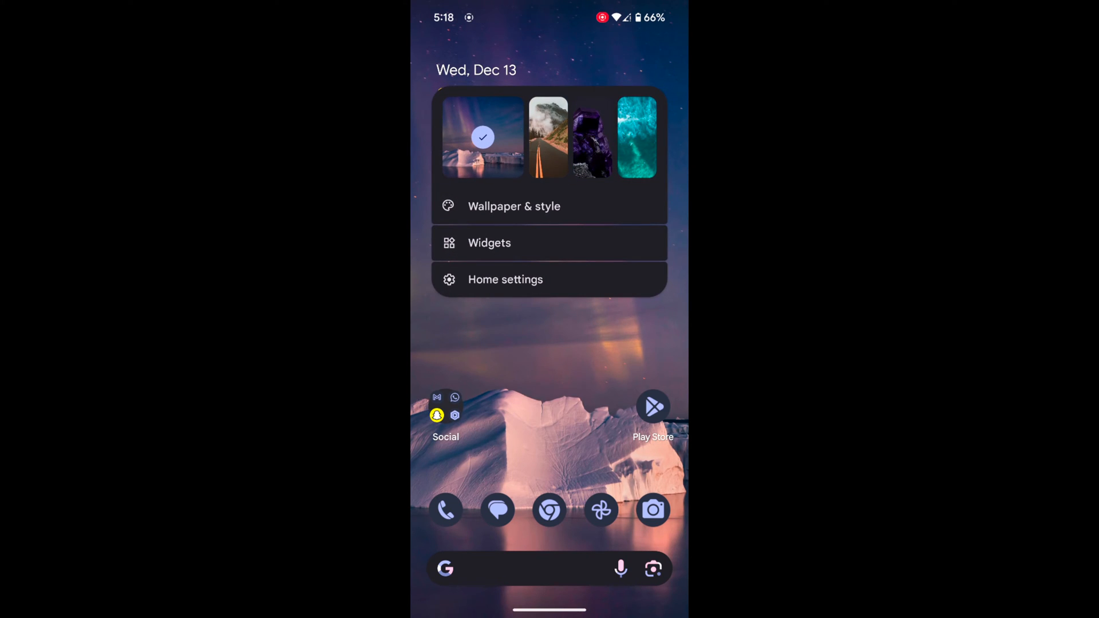
Step: Go to Home settings and cancel the Turn off At a Glance prompt so it stays on
click(504, 279)
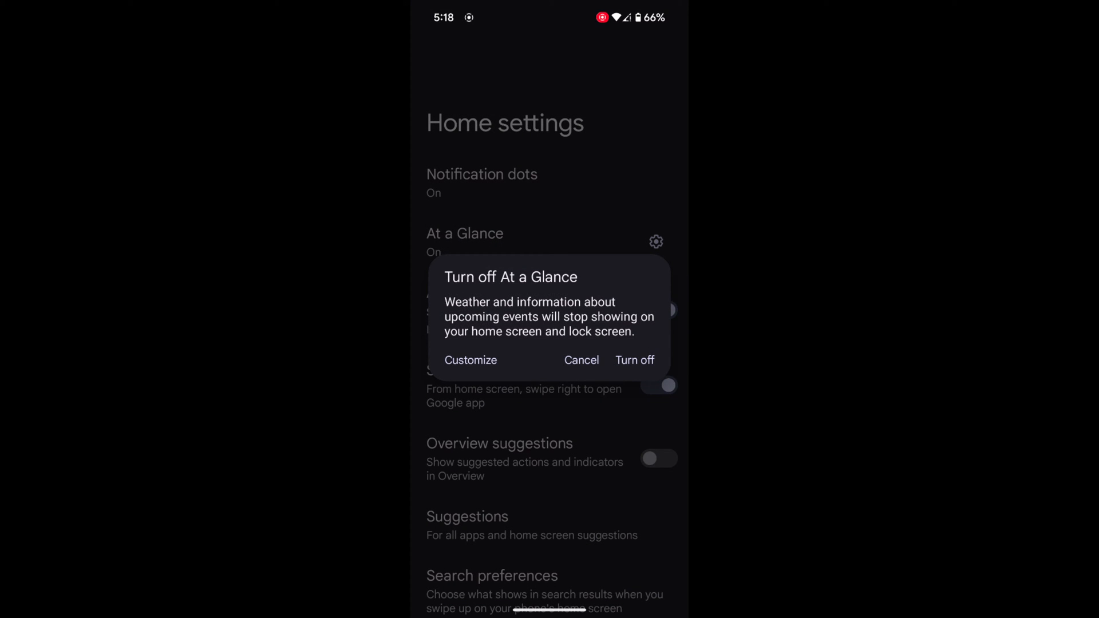
click(581, 360)
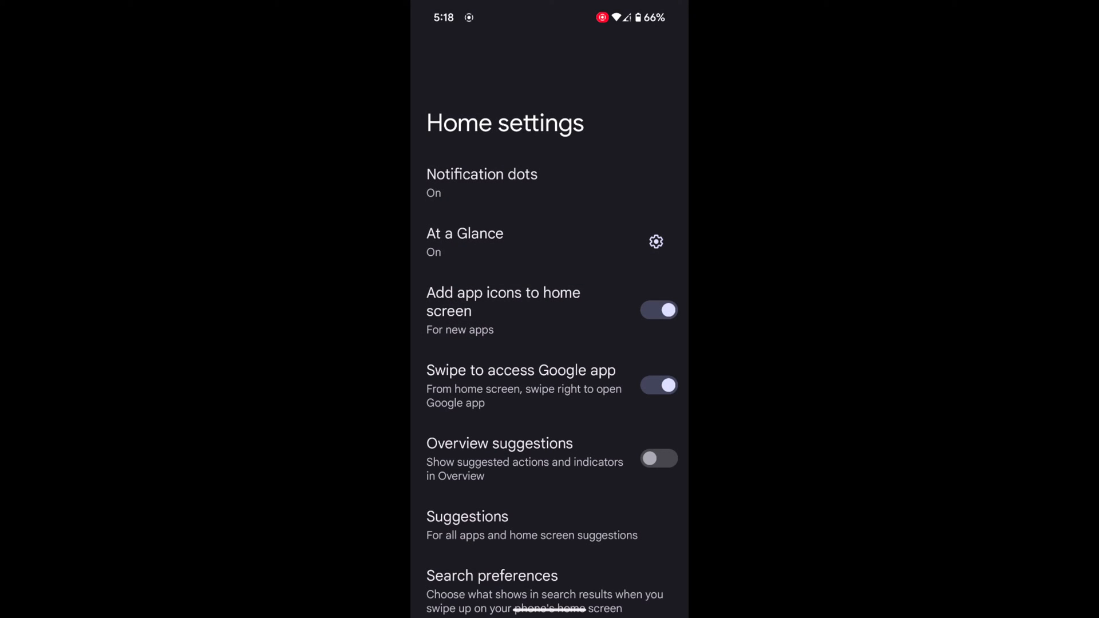
Step: Go into At a Glance settings via its gear icon and scroll down through Manage Personalization
click(656, 242)
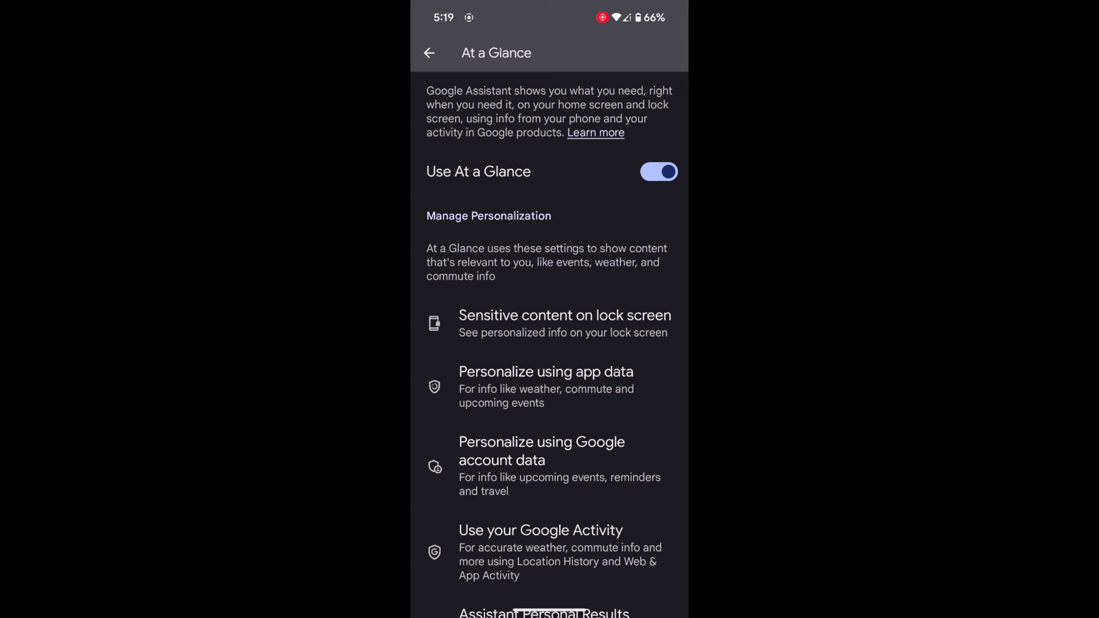
scroll(down, 3)
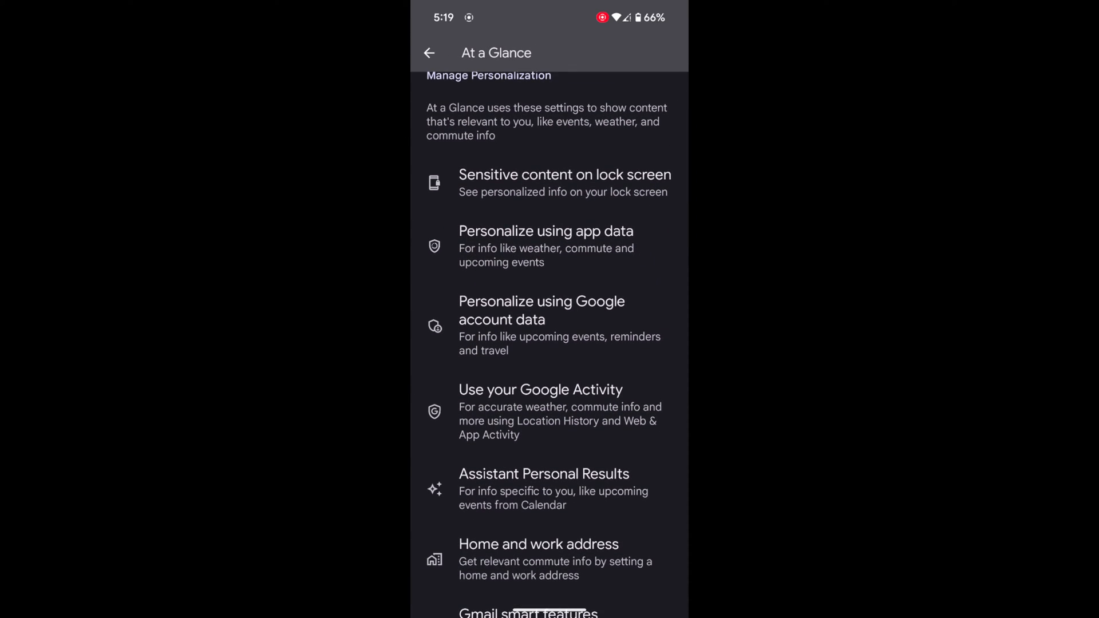
scroll(down, 3)
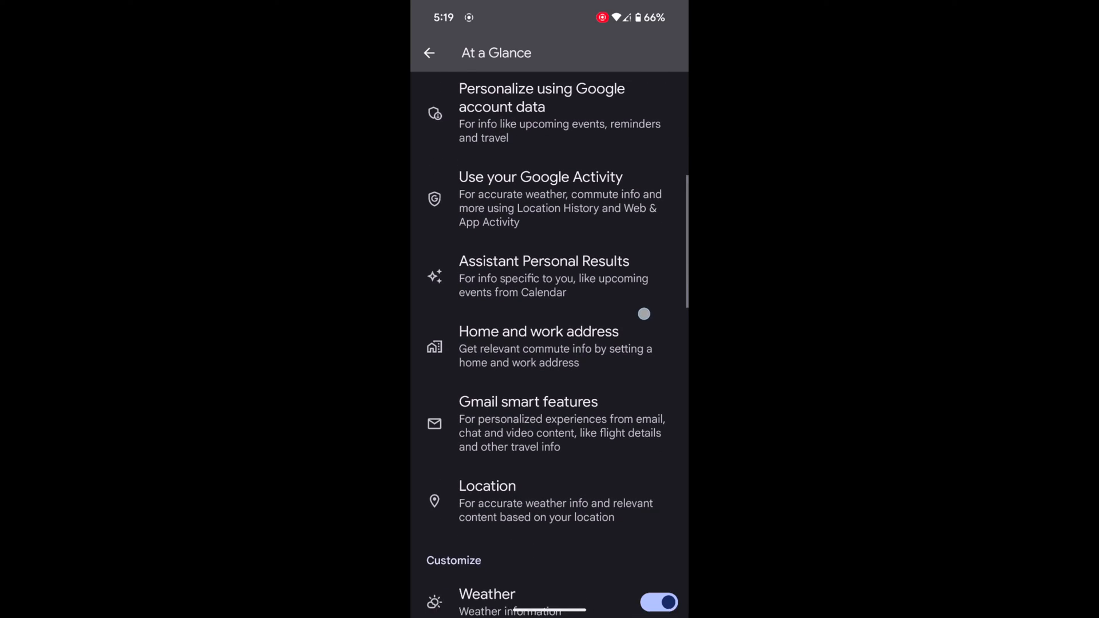
scroll(down, 3)
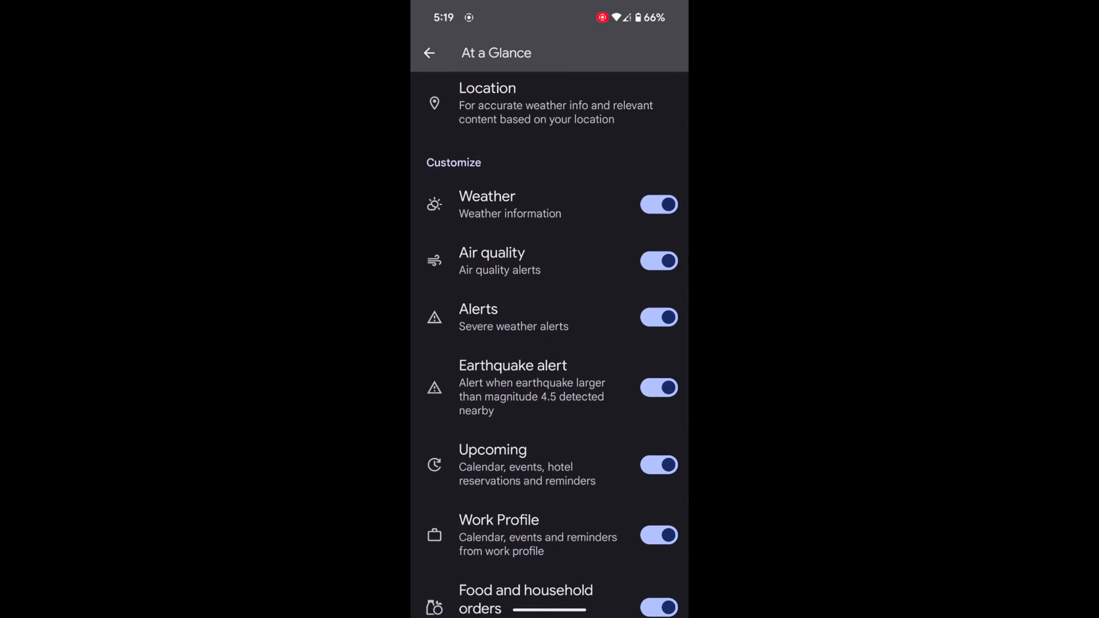
Step: Review the Customize toggles, scroll back up and switch Use At a Glance off
scroll(down, 3)
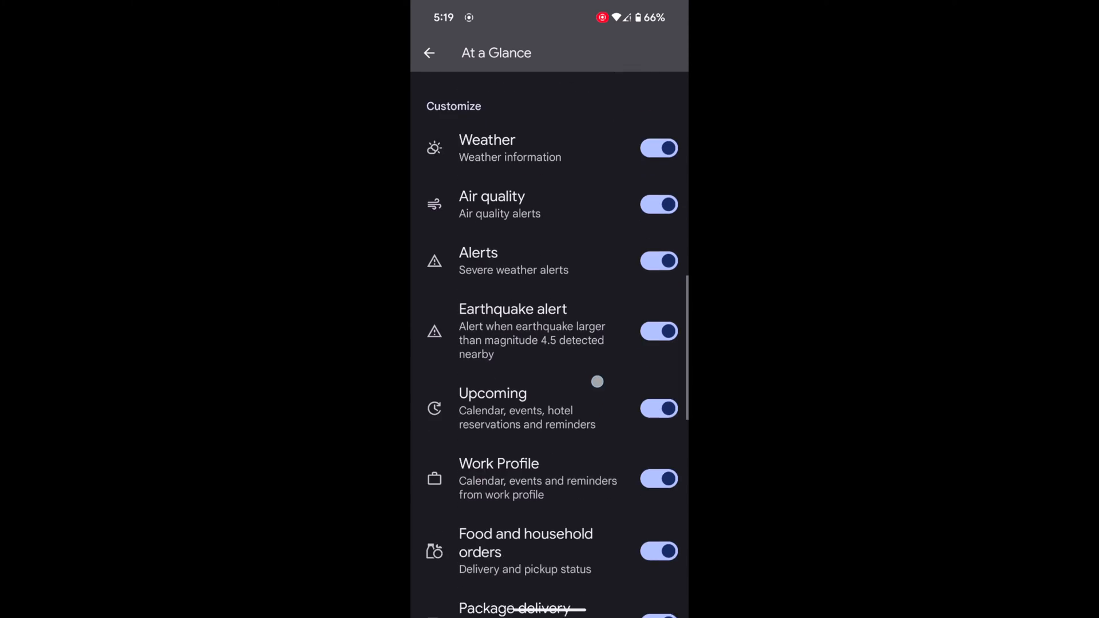
scroll(down, 3)
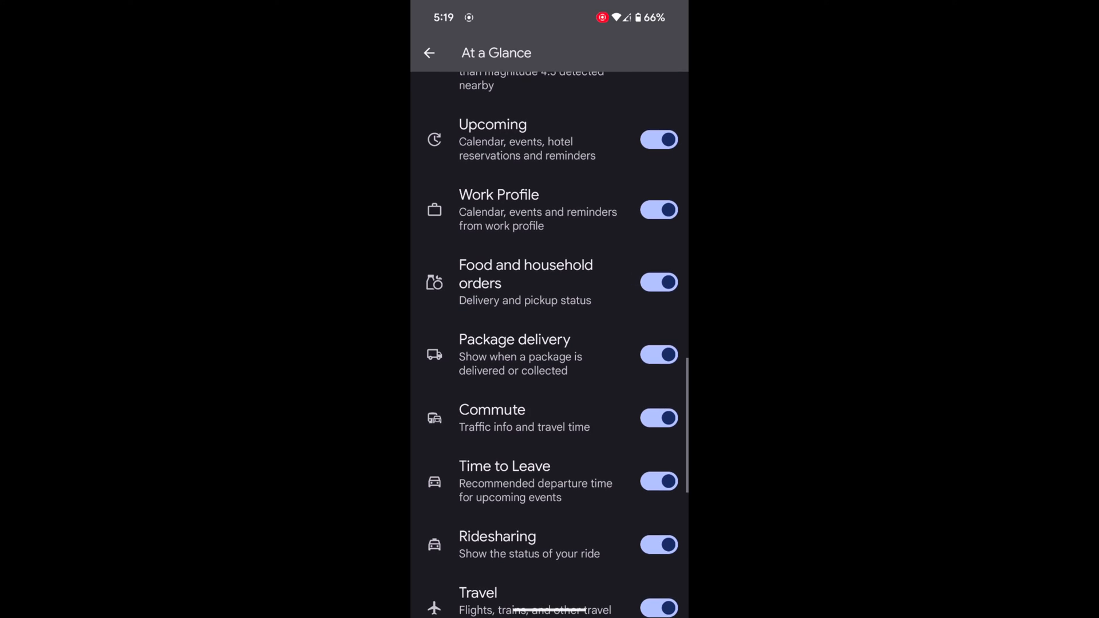
scroll(down, 3)
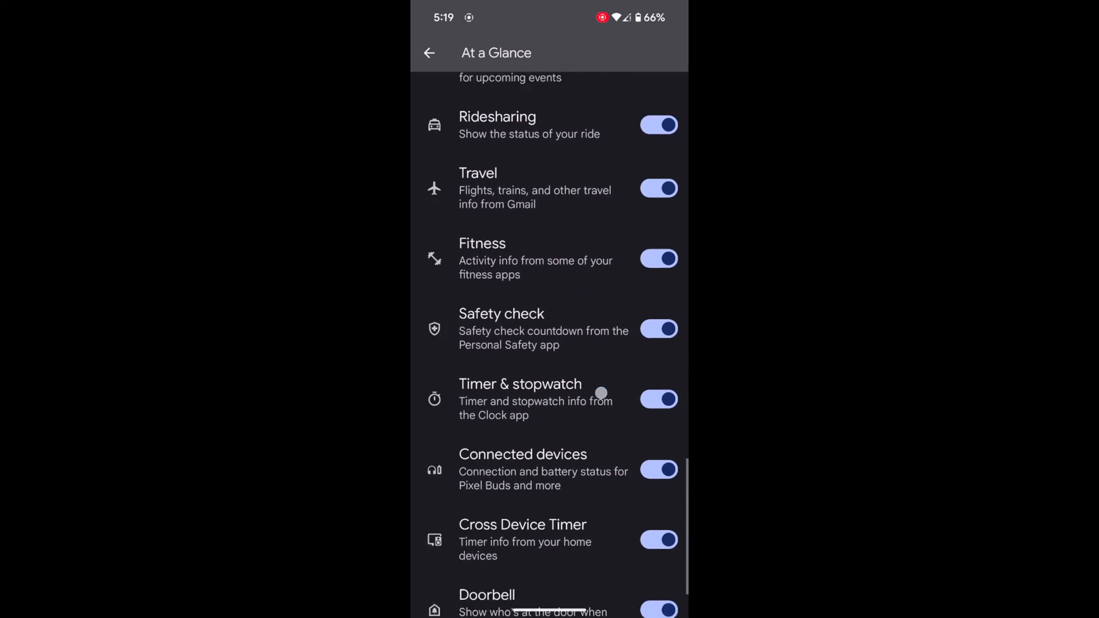
scroll(down, 3)
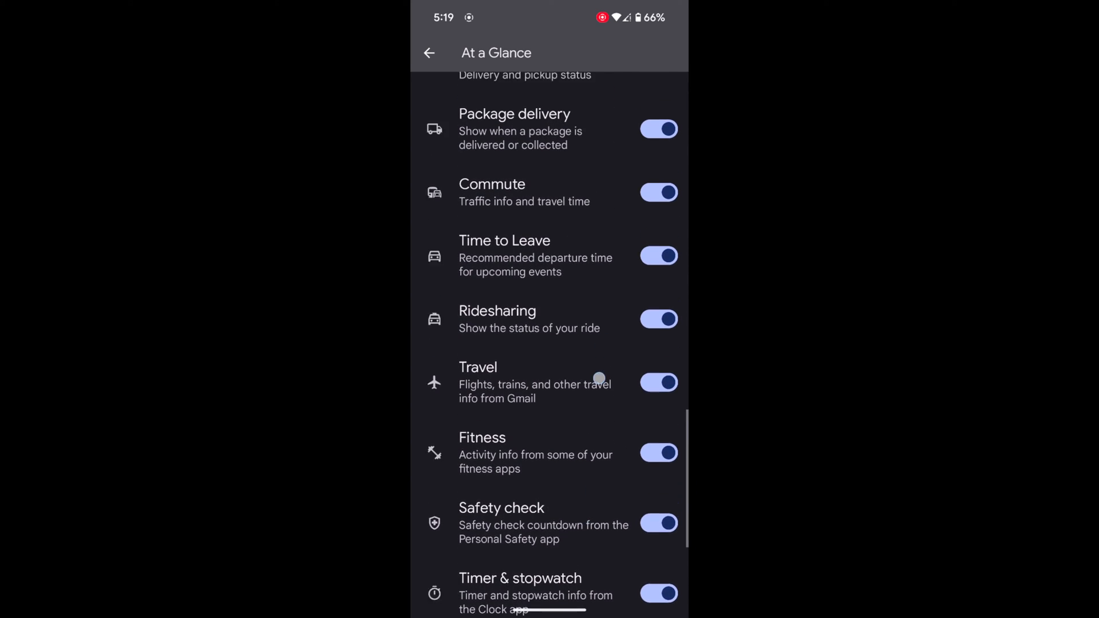
scroll(up, 3)
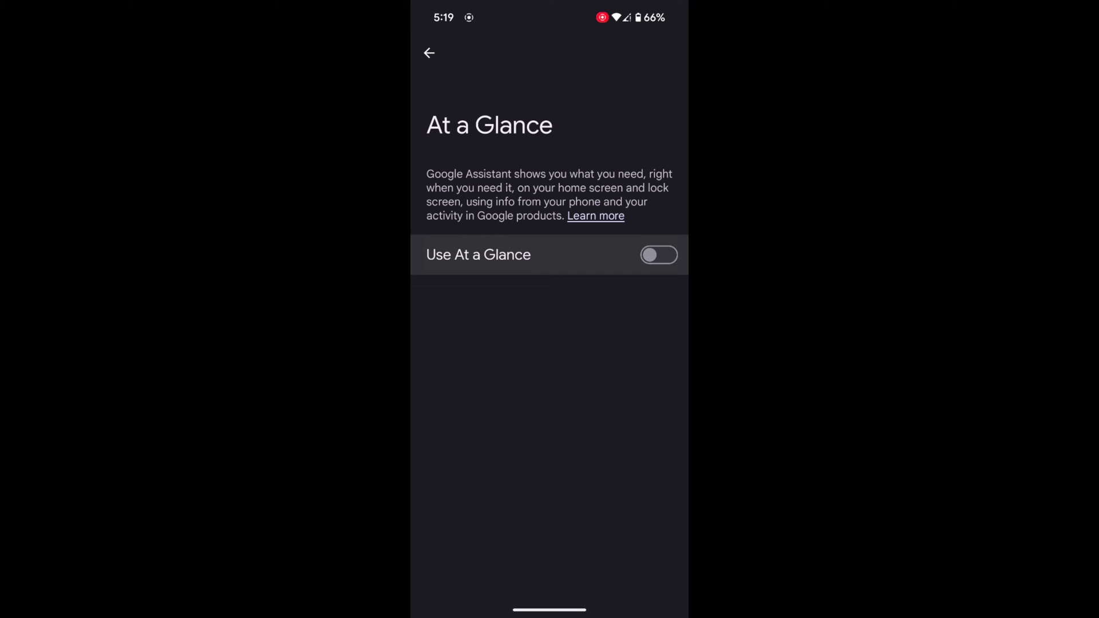
Step: Switch Use At a Glance back on and return to Home settings showing At a Glance On
click(429, 53)
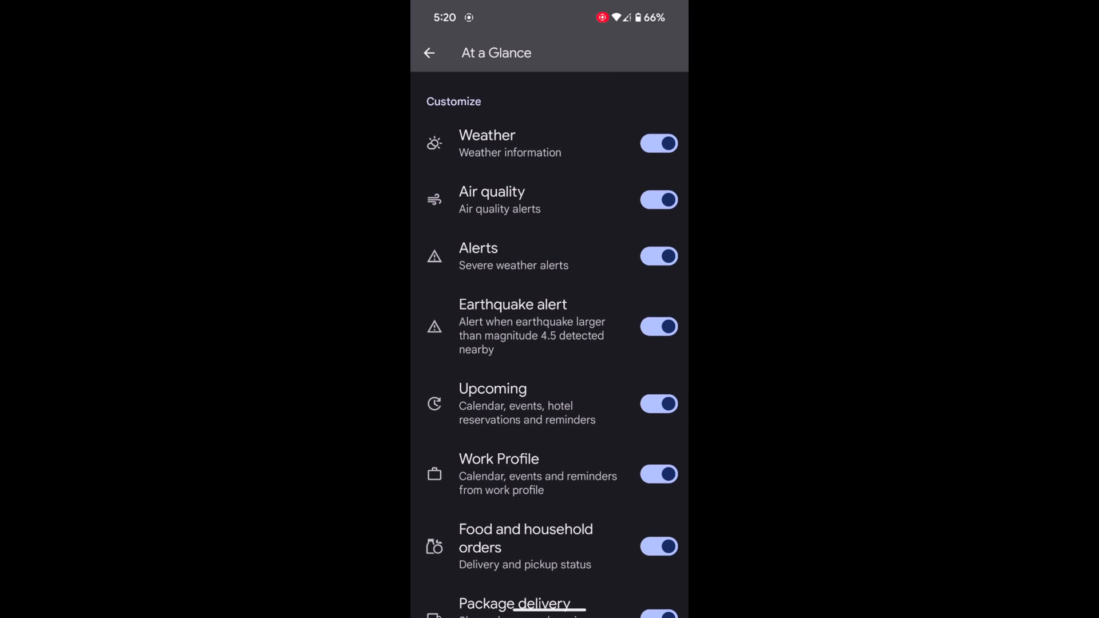
click(428, 52)
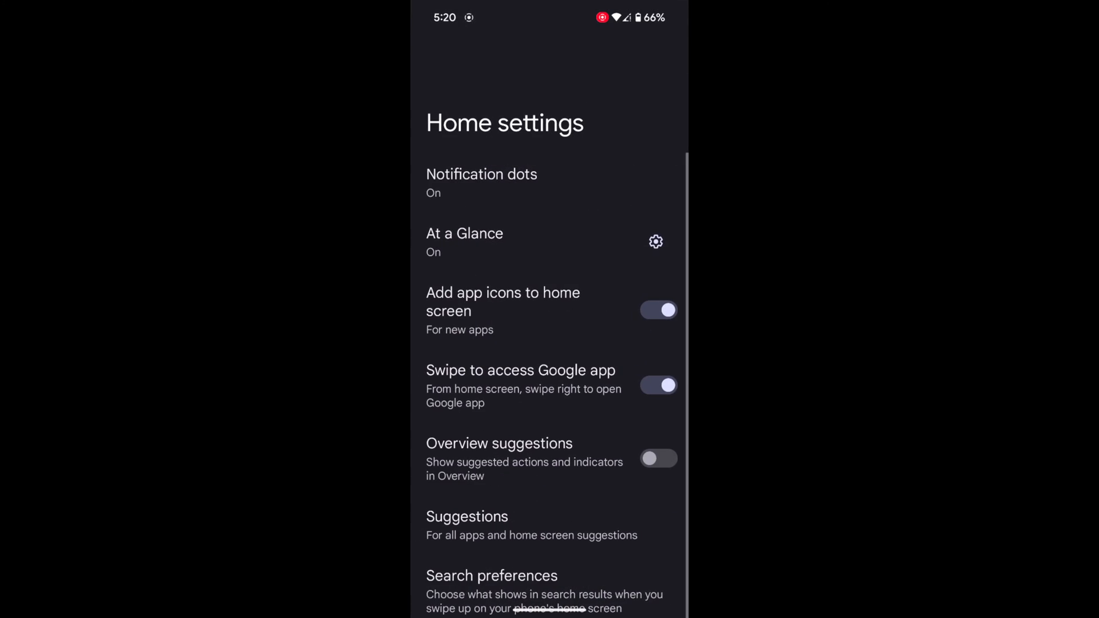